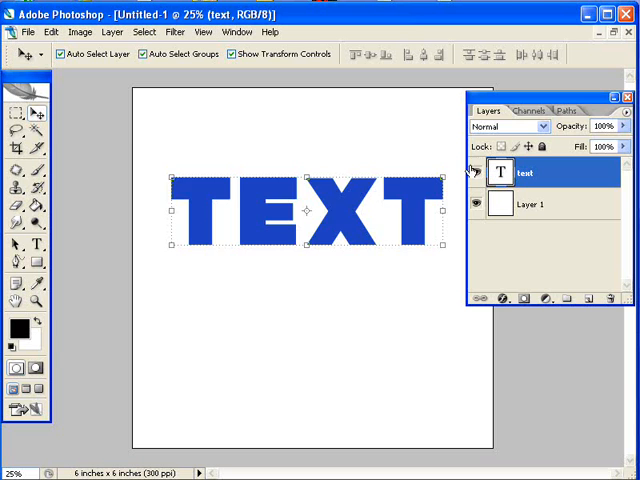
Hide the blue TEXT layer via its eye icon in the Layers panel
click(472, 172)
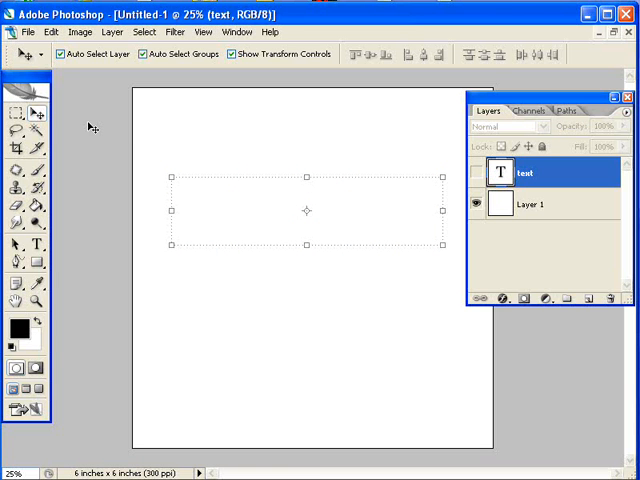
mouse_move(82, 152)
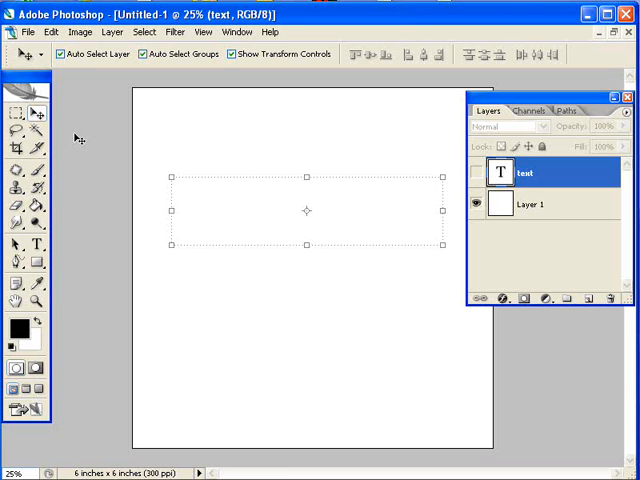
mouse_move(82, 156)
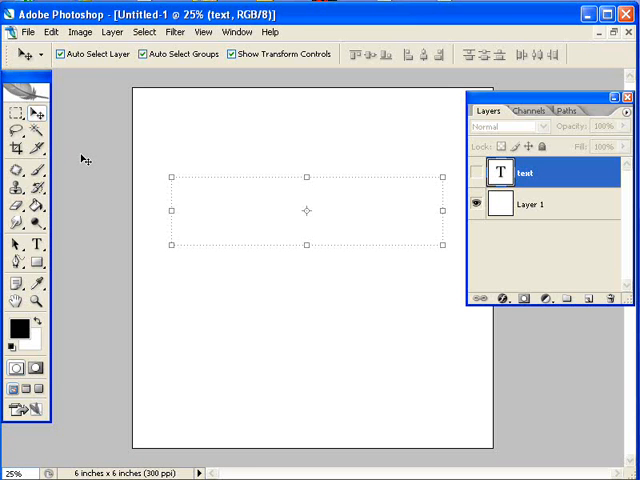
mouse_move(116, 168)
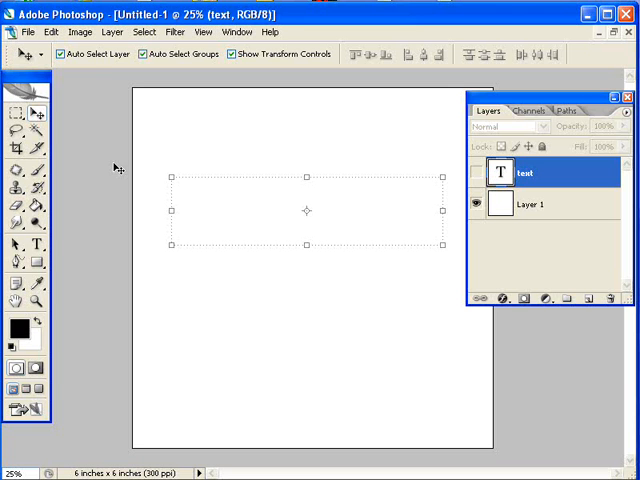
mouse_move(108, 118)
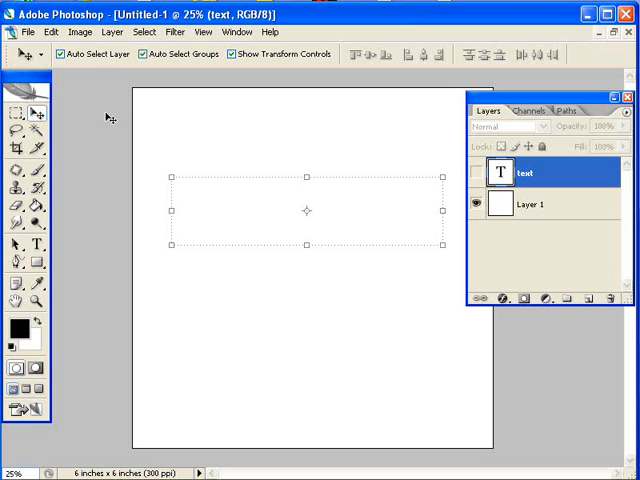
mouse_move(104, 112)
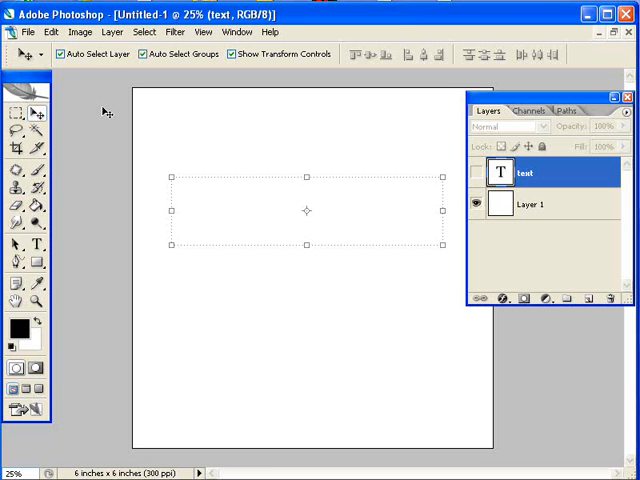
mouse_move(116, 124)
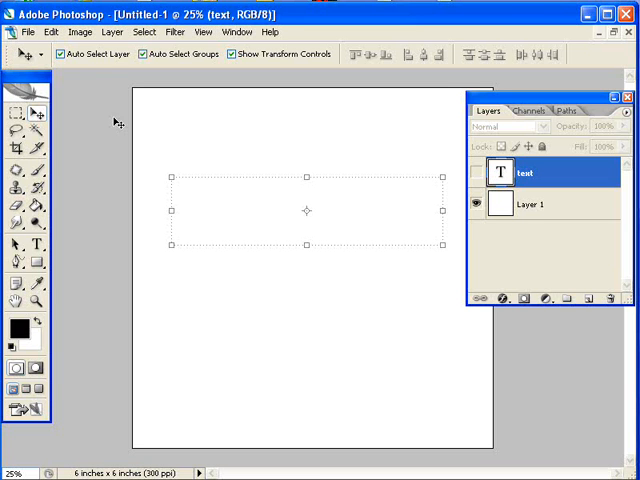
mouse_move(112, 120)
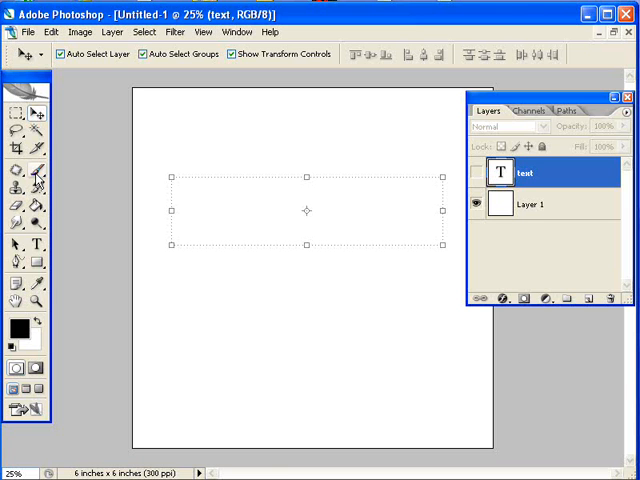
mouse_move(32, 172)
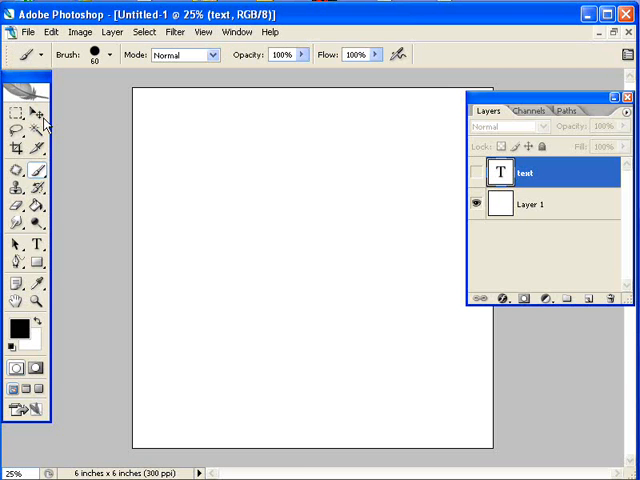
mouse_move(440, 56)
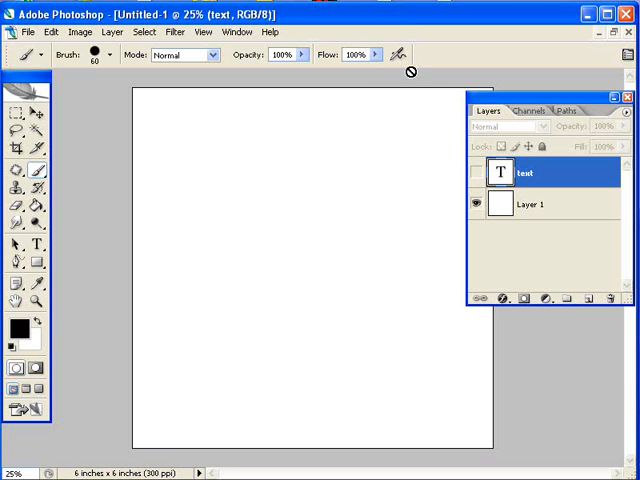
mouse_move(120, 198)
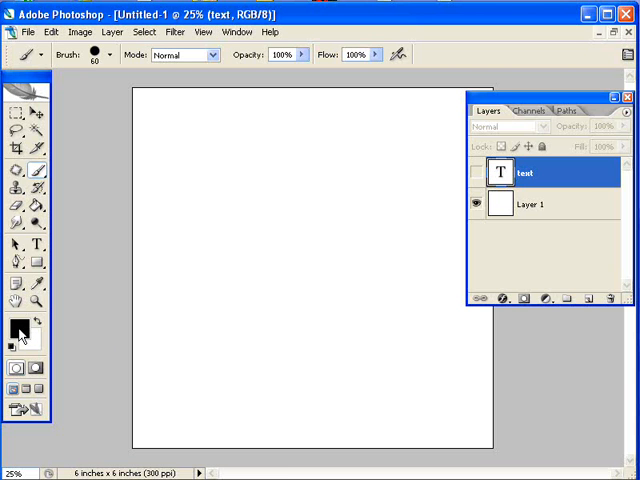
Bring up the foreground Color Picker and pick a dark red shade
click(14, 324)
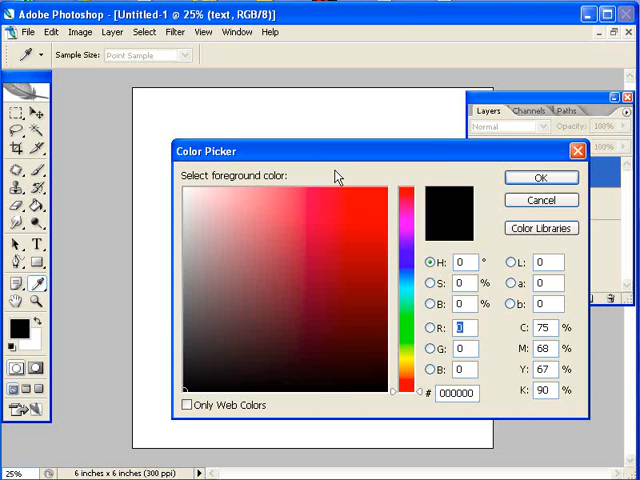
click(378, 250)
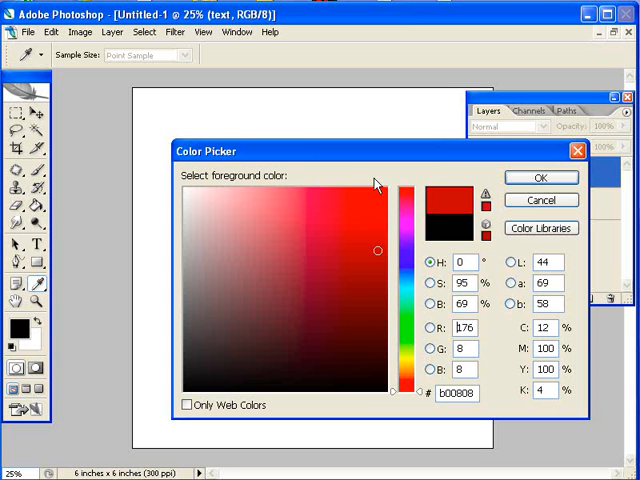
mouse_move(496, 212)
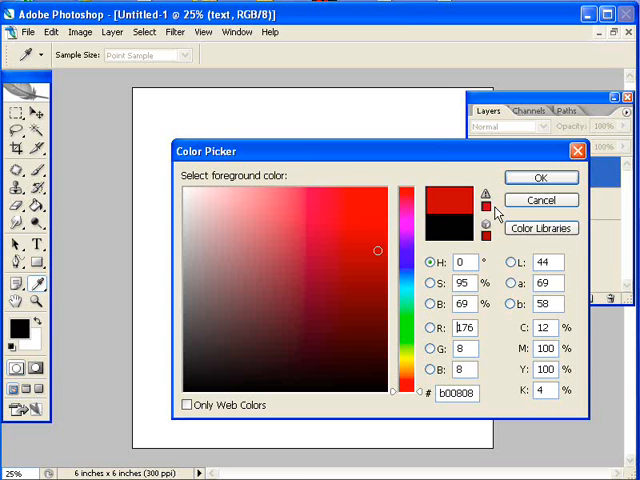
Cancel the Color Picker so the foreground colour stays black
click(540, 176)
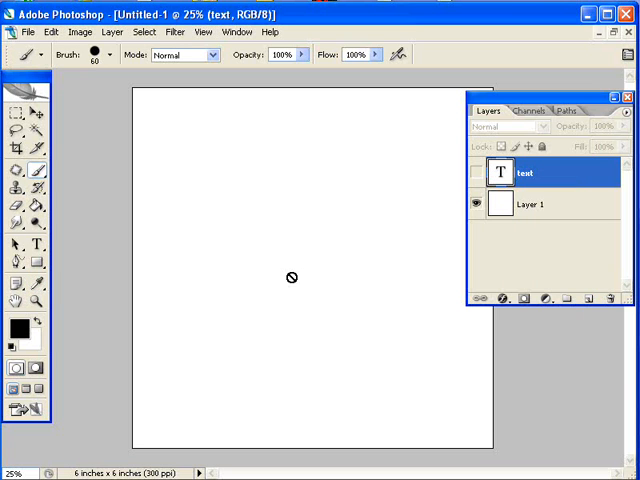
mouse_move(226, 168)
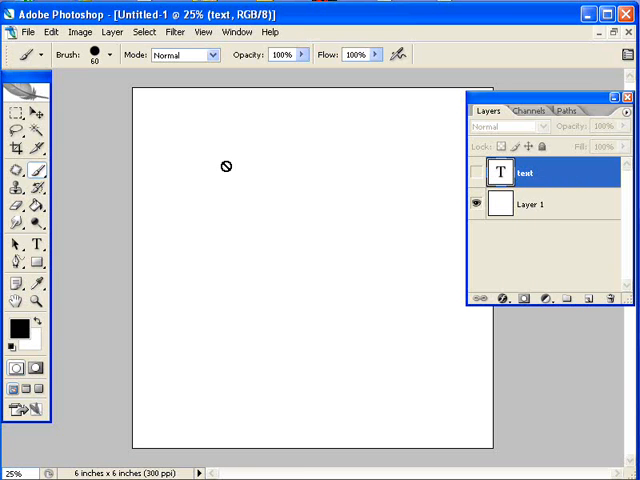
mouse_move(548, 252)
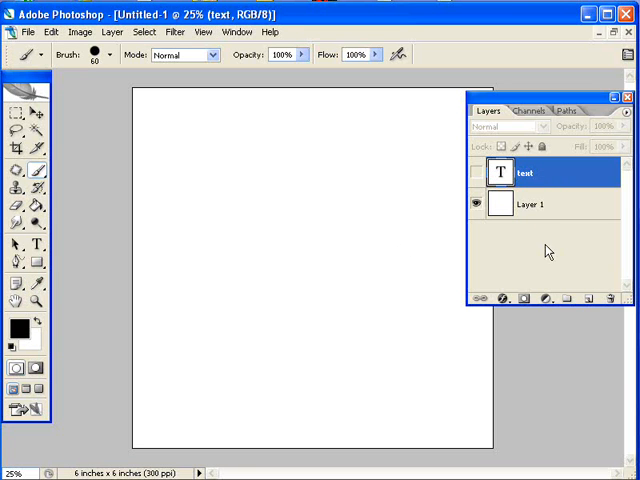
mouse_move(564, 244)
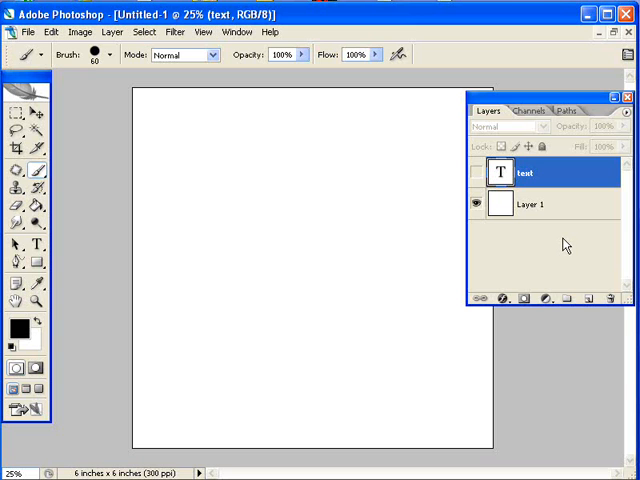
mouse_move(572, 244)
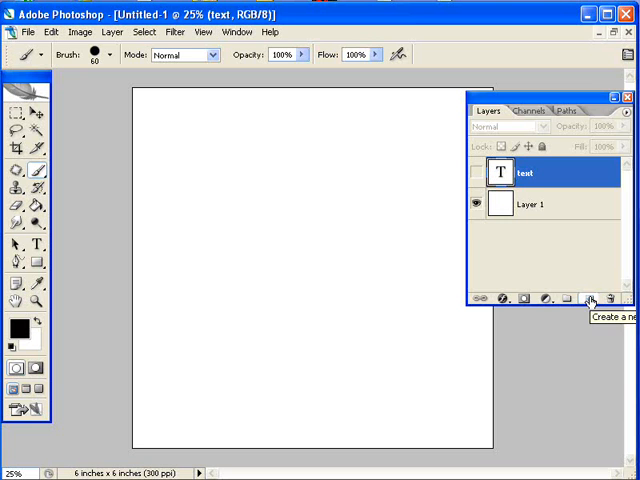
Create a new empty Layer 2 above the hidden text layer
click(592, 298)
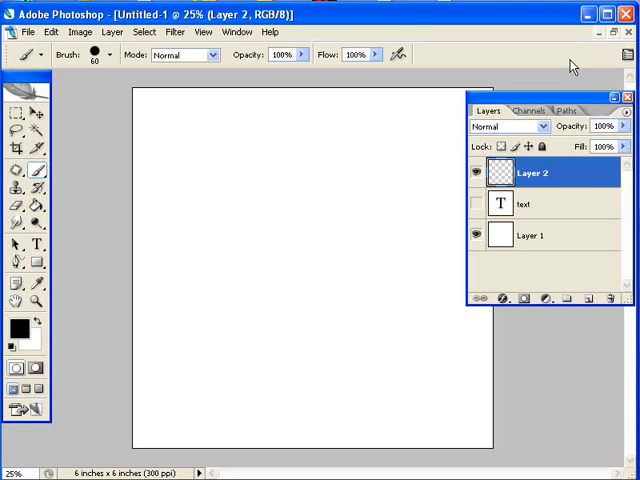
mouse_move(448, 176)
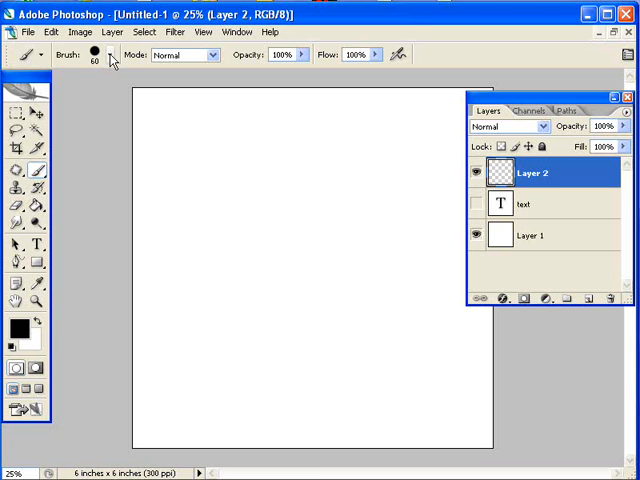
Browse the Brush Preset picker down to the soft tips for a hard round 60 px brush
click(112, 54)
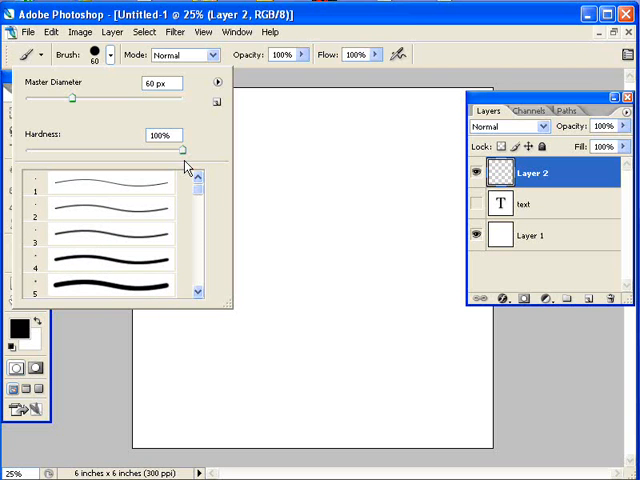
mouse_move(190, 194)
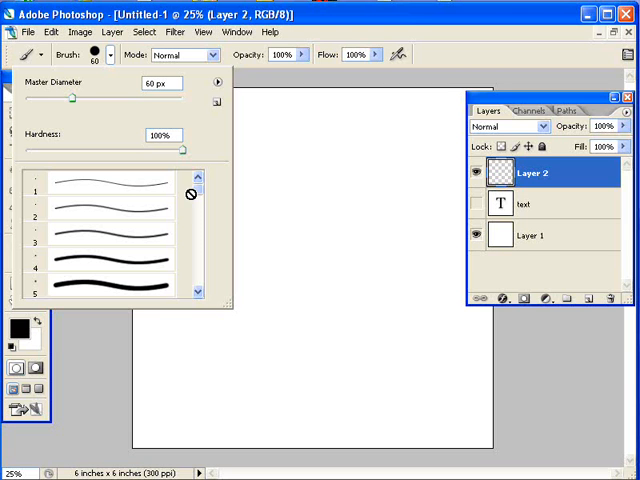
mouse_move(200, 200)
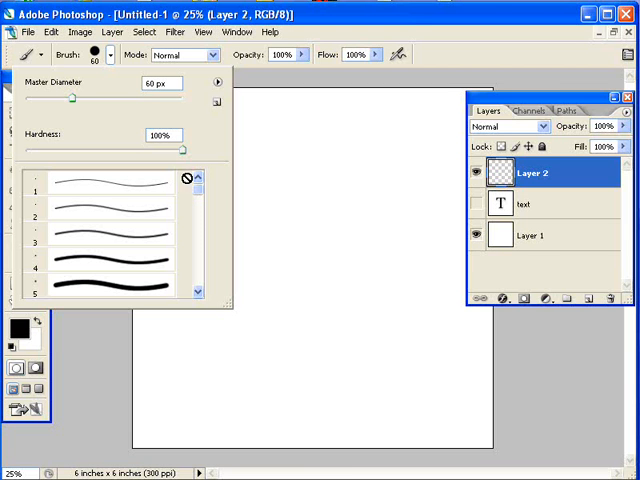
mouse_move(144, 204)
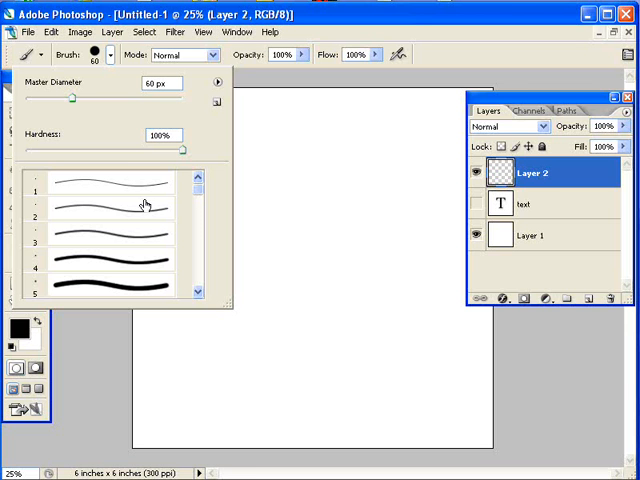
scroll(down, 3)
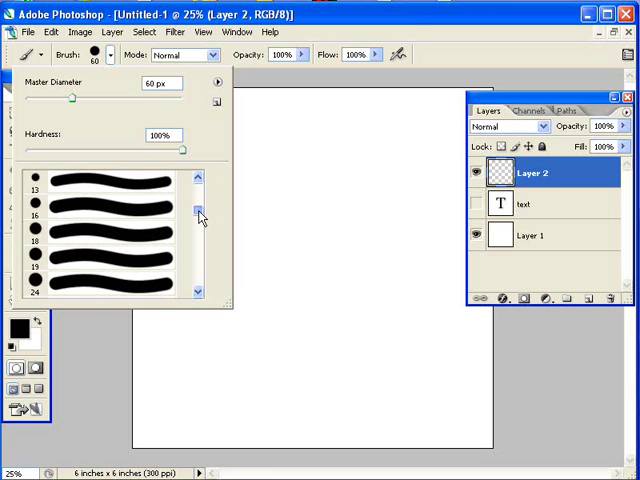
scroll(down, 3)
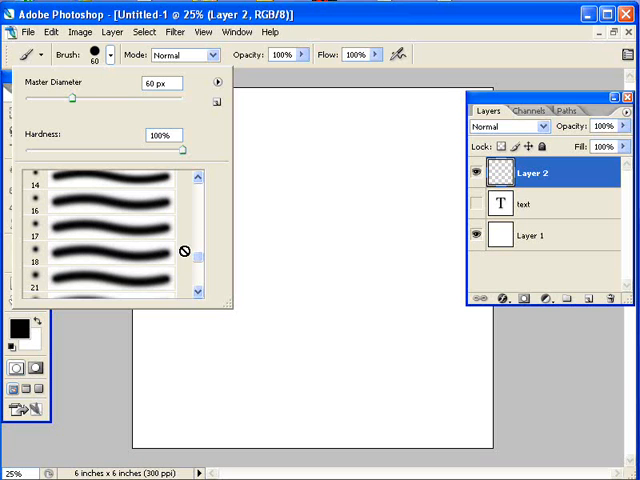
mouse_move(148, 256)
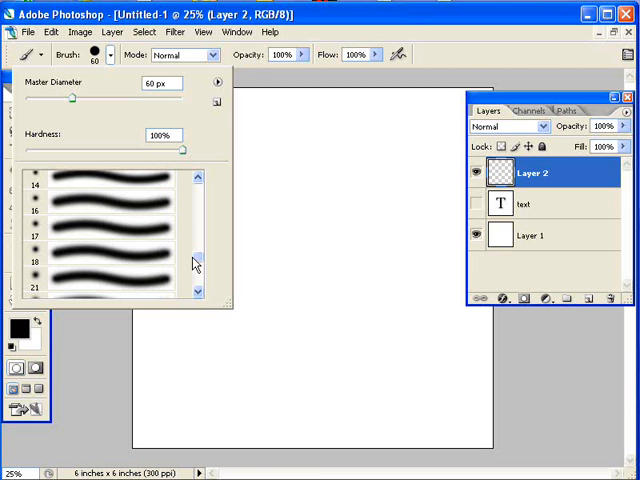
scroll(down, 3)
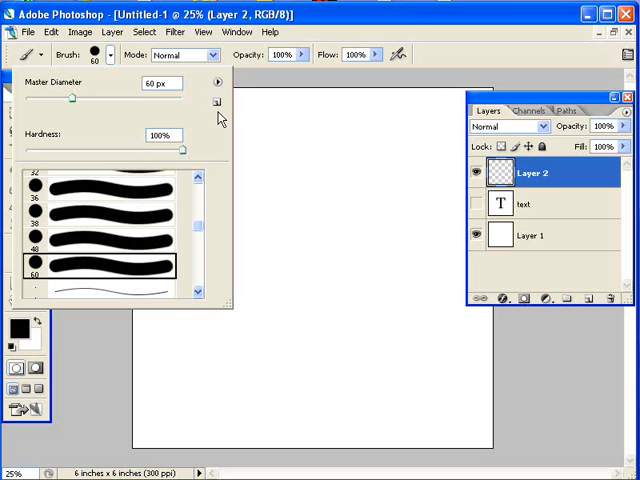
mouse_move(214, 90)
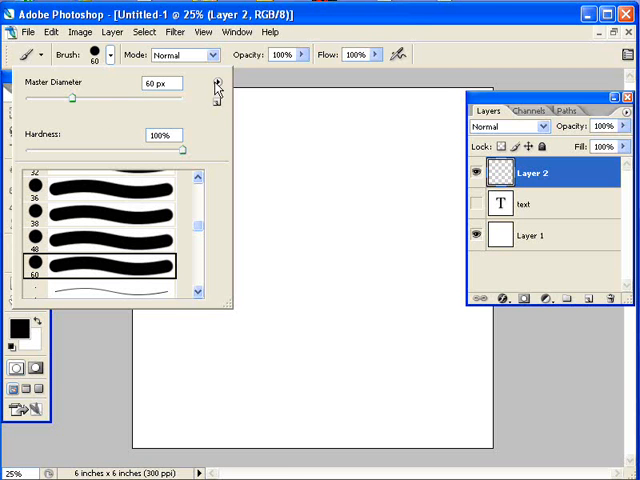
mouse_move(216, 92)
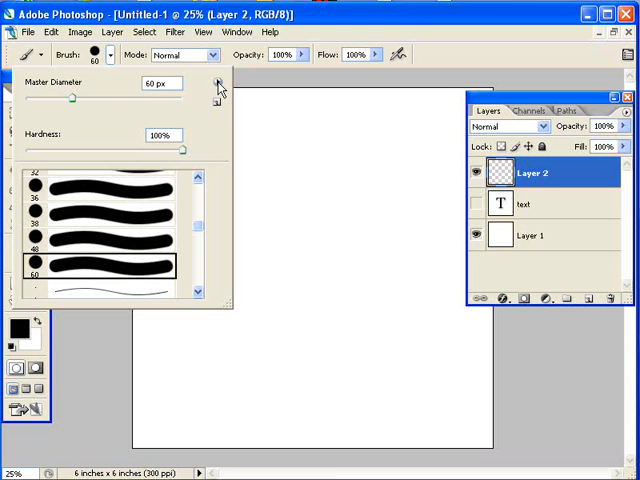
Review the brush libraries flyout (Assorted, Basic, Thick Heavy) and close it without loading any
click(214, 84)
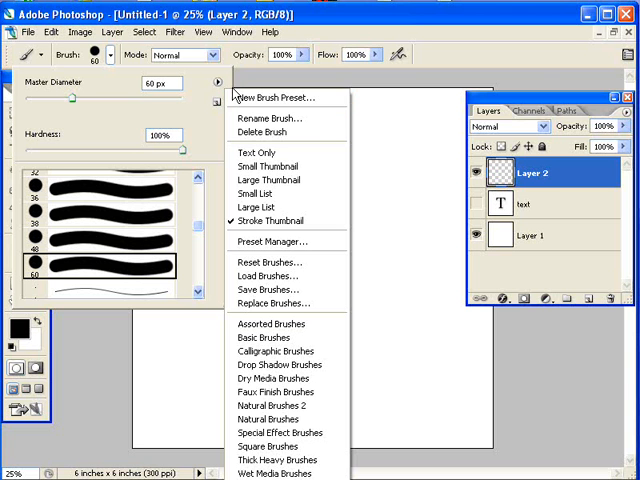
mouse_move(268, 180)
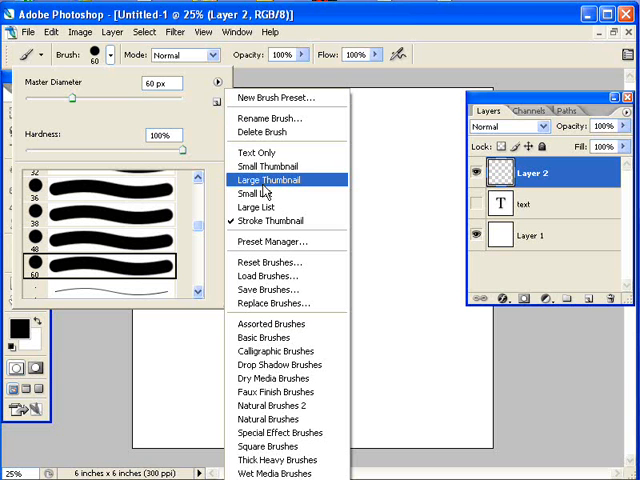
mouse_move(276, 304)
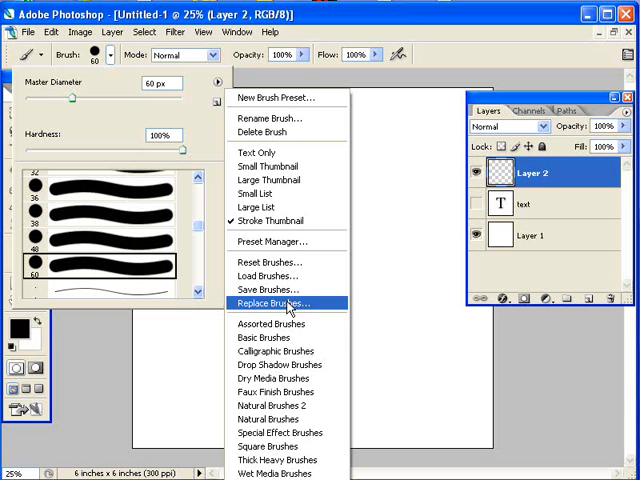
mouse_move(304, 308)
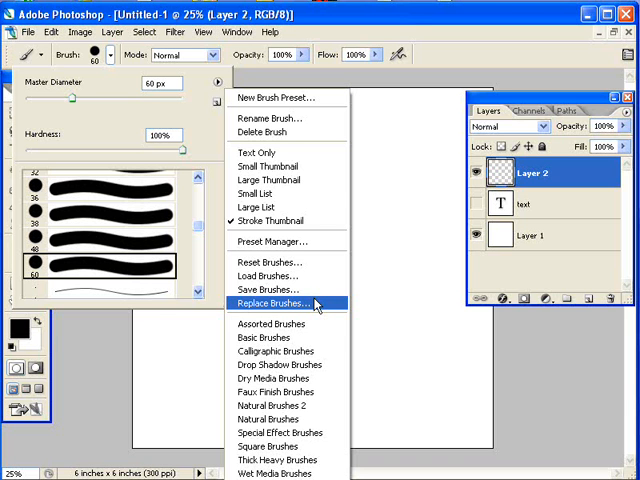
mouse_move(300, 308)
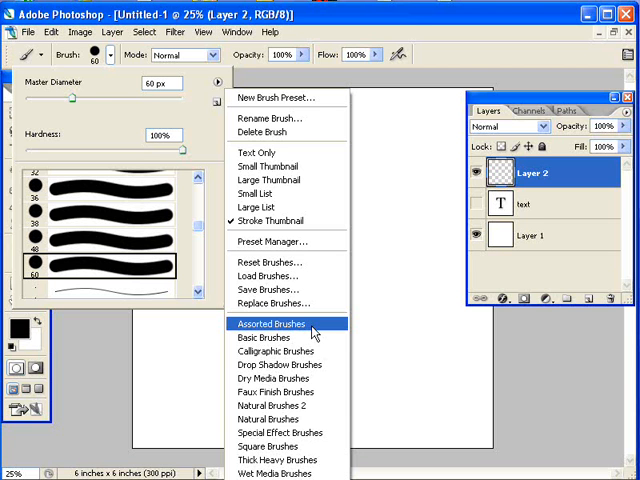
mouse_move(276, 460)
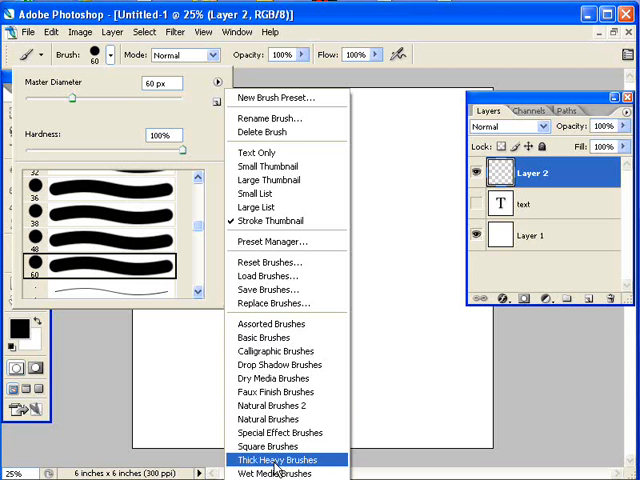
mouse_move(264, 336)
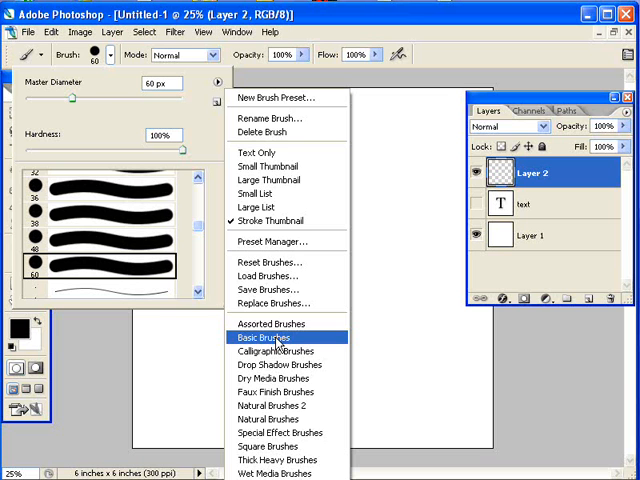
mouse_move(96, 52)
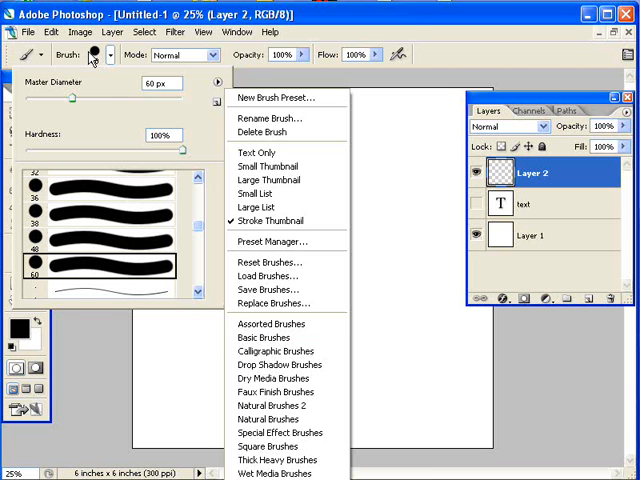
click(96, 56)
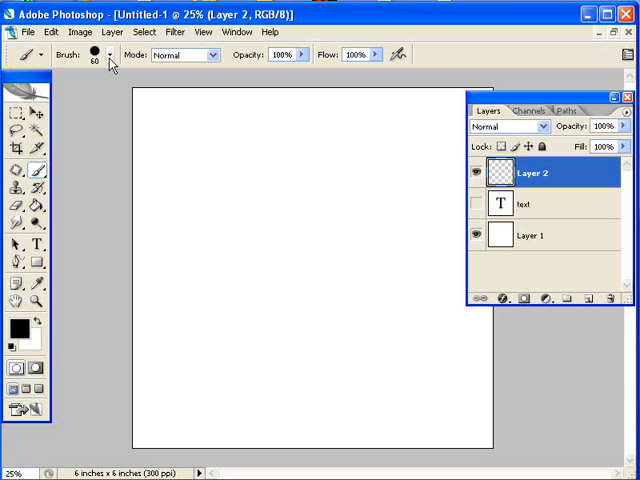
mouse_move(224, 170)
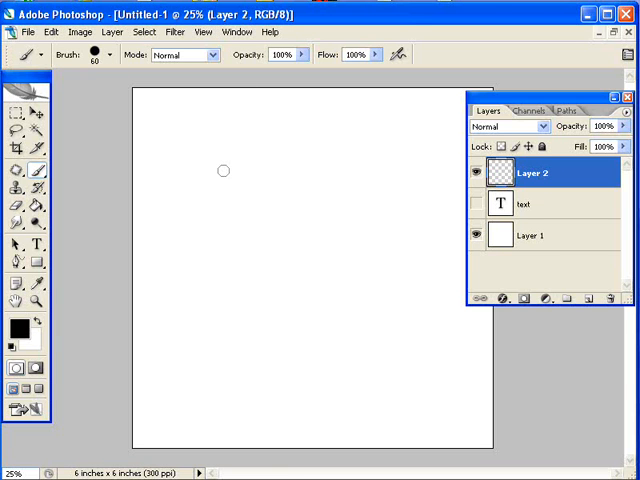
mouse_move(228, 158)
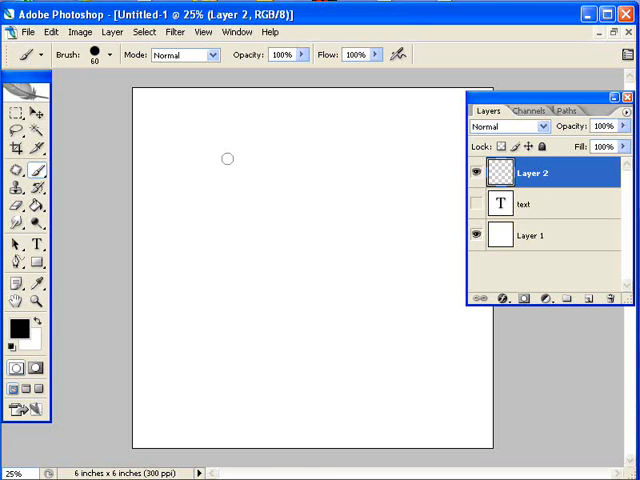
mouse_move(204, 168)
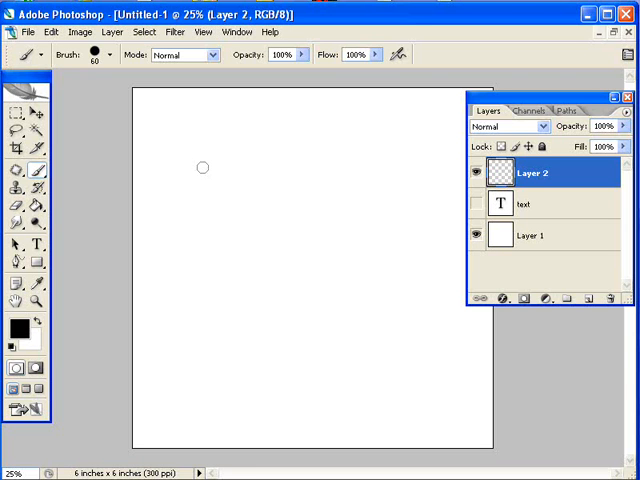
Delete Layer 2 by dragging it onto the trash icon
drag(184, 158, 258, 152)
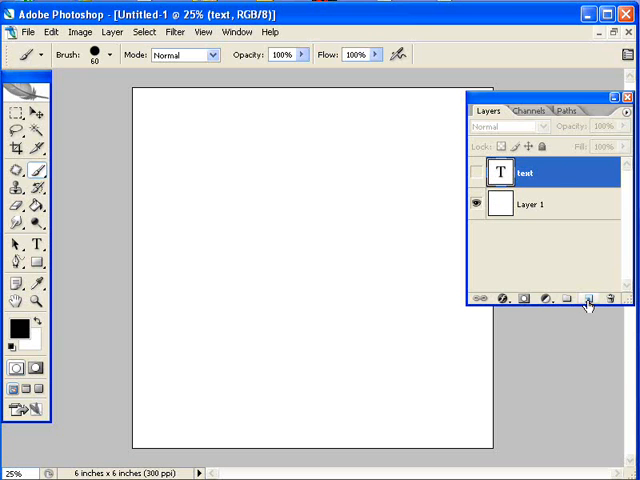
Add a new Layer 2 and paint a thick black stroke across the top of the canvas
click(588, 298)
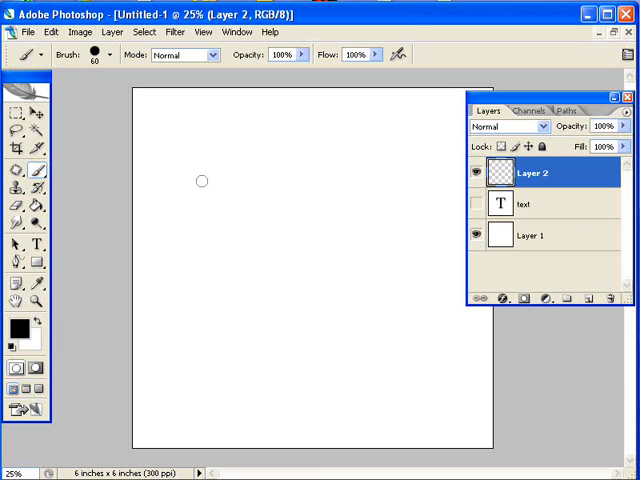
mouse_move(204, 162)
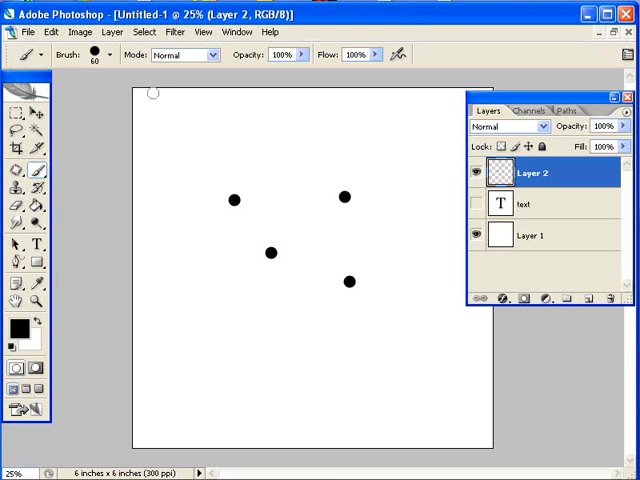
mouse_move(196, 148)
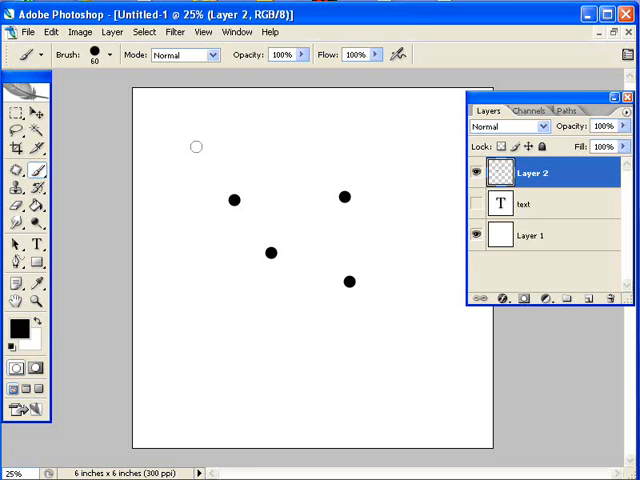
drag(190, 144, 356, 142)
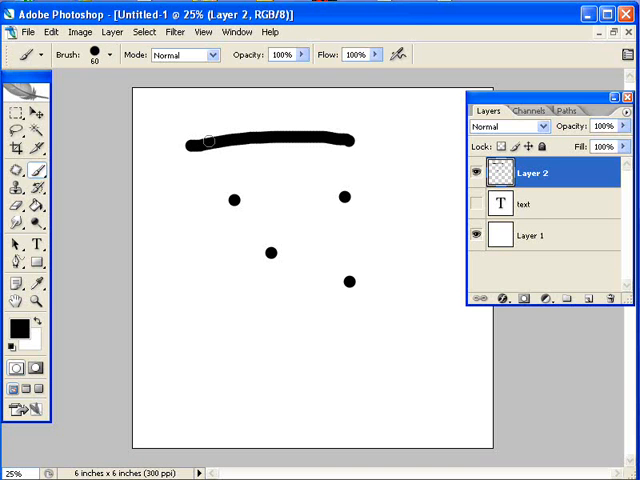
mouse_move(232, 162)
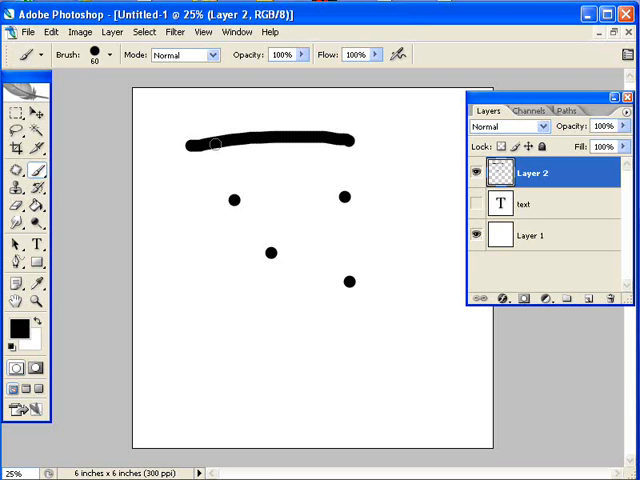
mouse_move(200, 148)
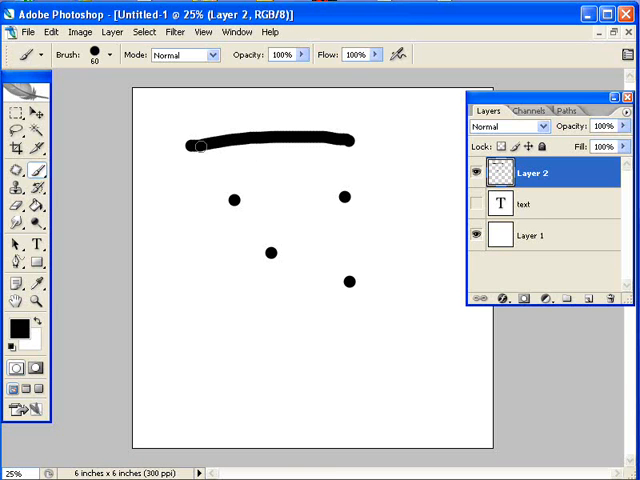
mouse_move(212, 160)
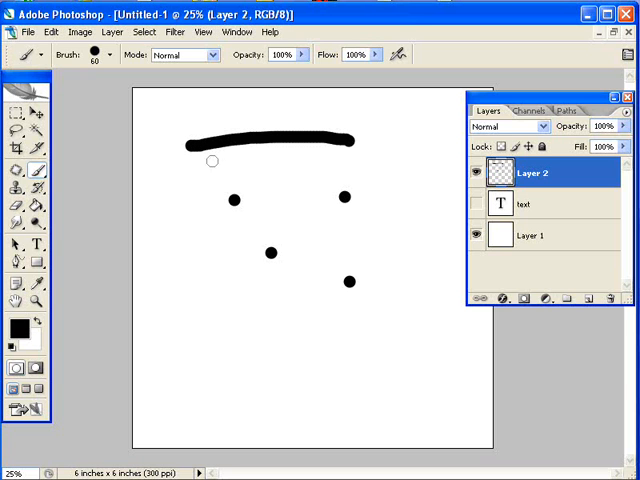
mouse_move(404, 172)
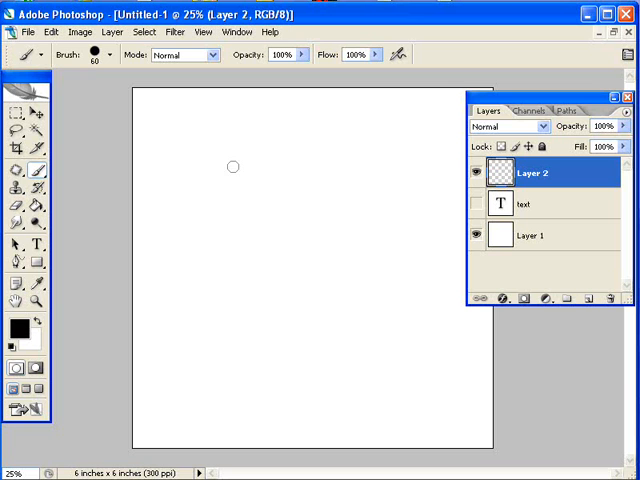
mouse_move(240, 188)
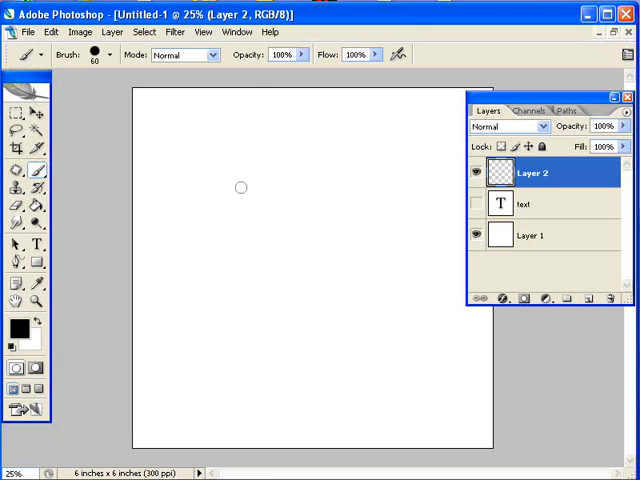
mouse_move(200, 184)
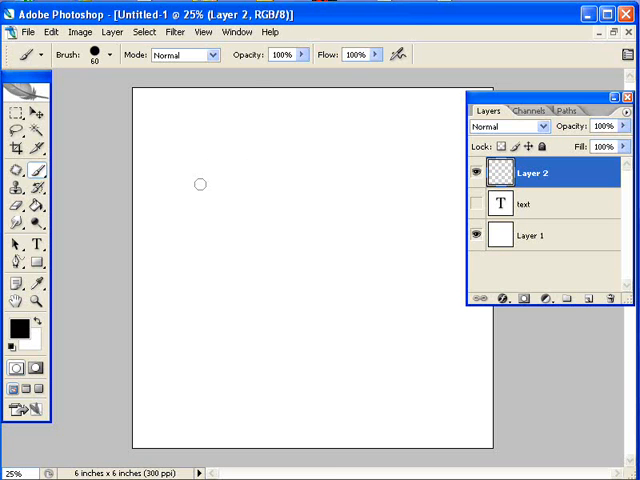
mouse_move(166, 182)
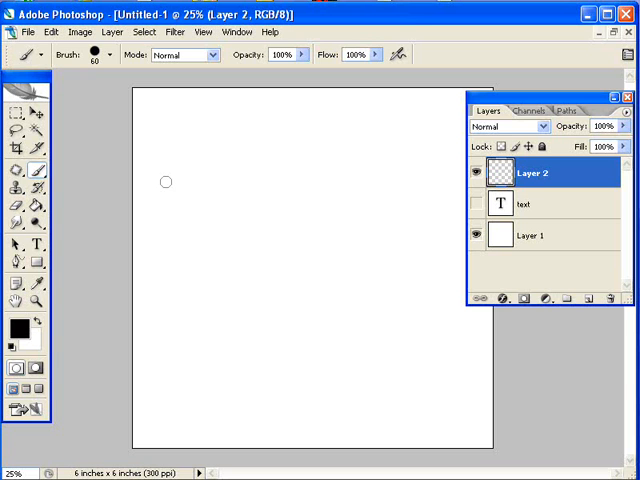
mouse_move(172, 196)
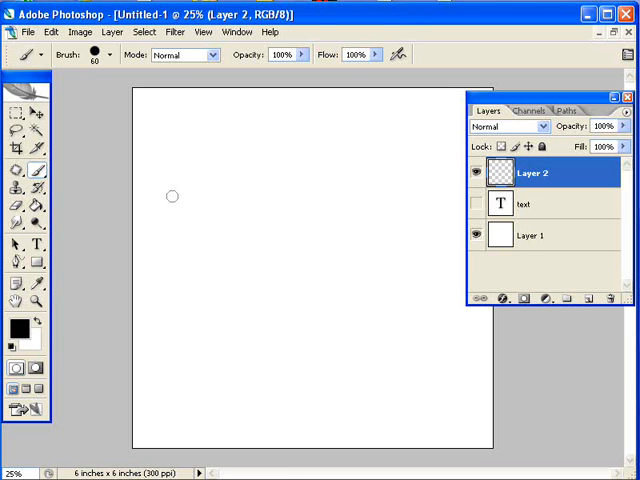
Paint a black dab, a long horizontal stroke and a second Shift-straight line below it on Layer 2
drag(170, 196, 190, 196)
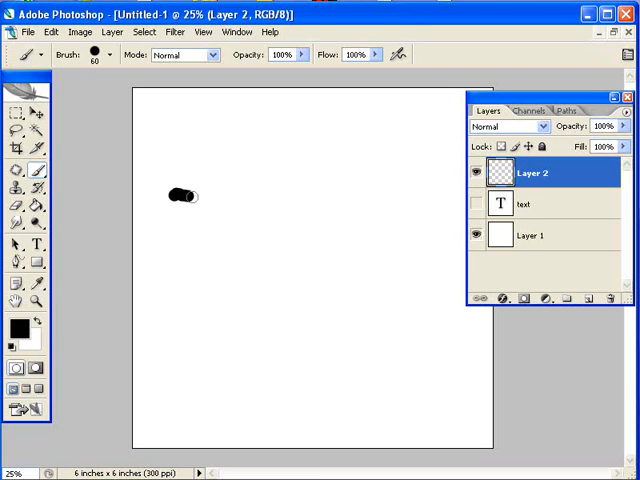
drag(184, 196, 320, 196)
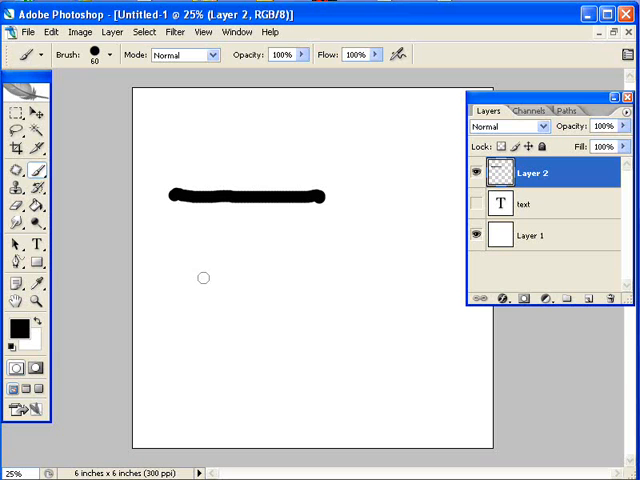
mouse_move(184, 256)
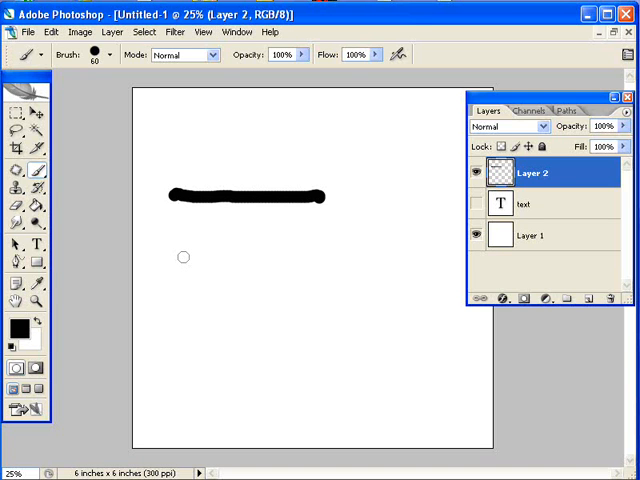
drag(184, 256, 250, 256)
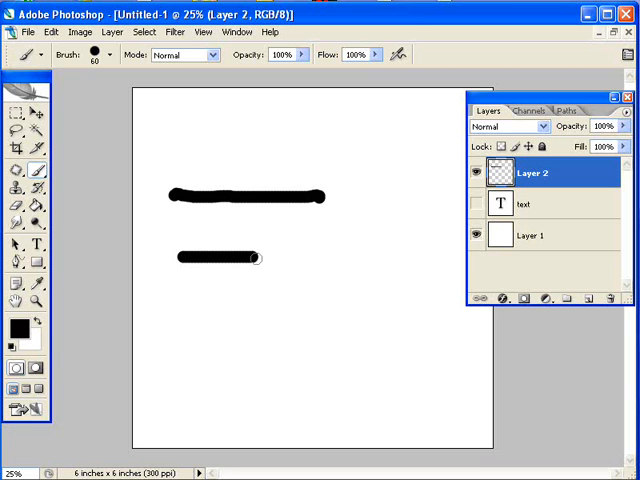
drag(250, 256, 296, 256)
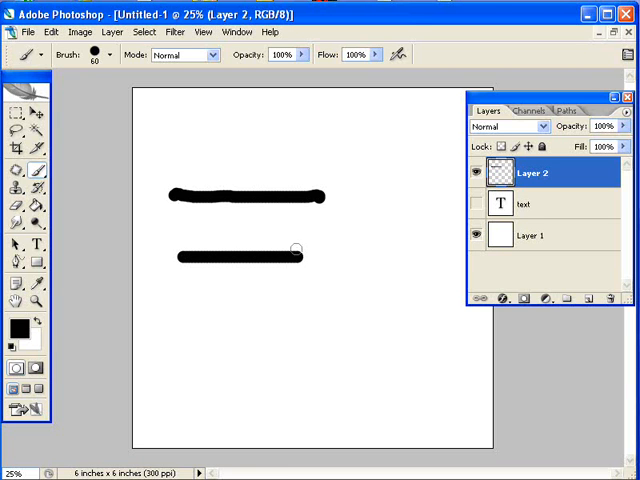
drag(296, 248, 304, 256)
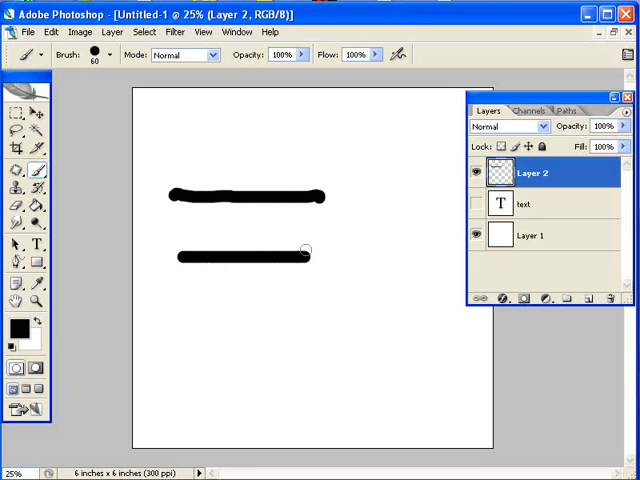
drag(308, 256, 336, 256)
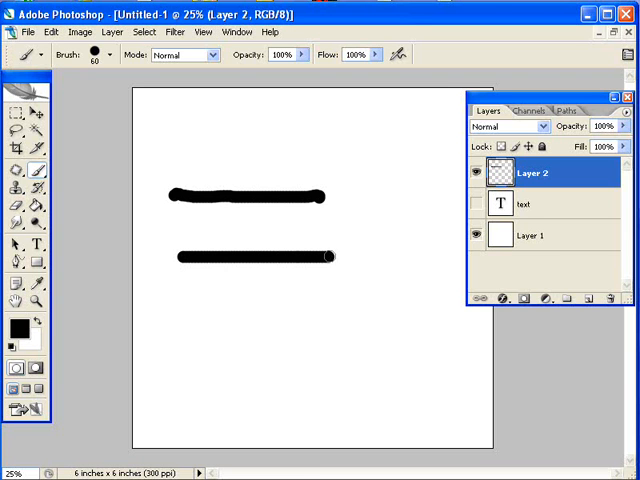
mouse_move(372, 264)
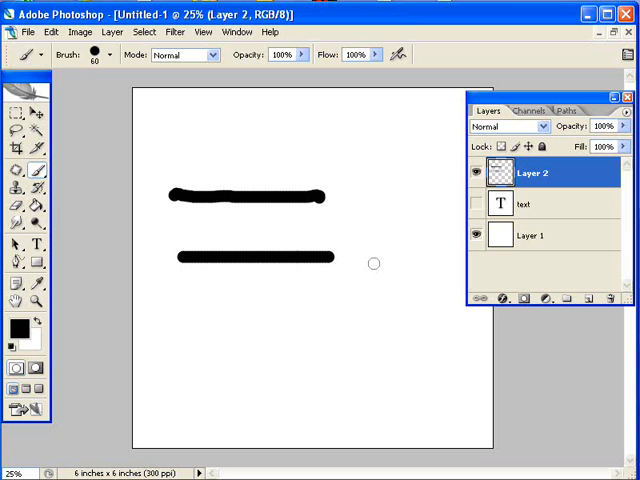
drag(372, 240, 376, 350)
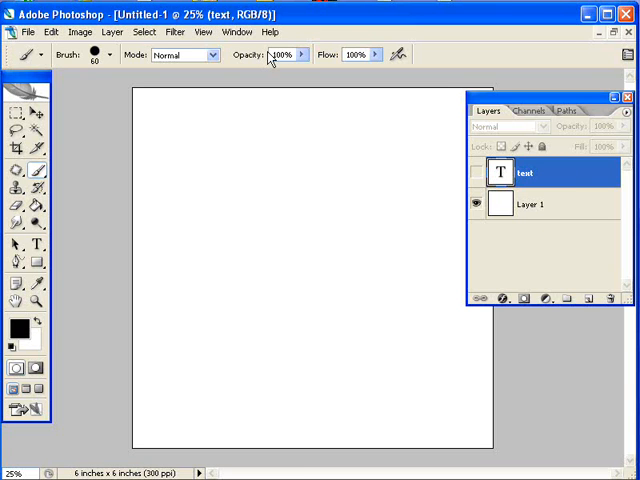
Add a fresh empty Layer 2 and make the blue TEXT layer visible again
click(588, 300)
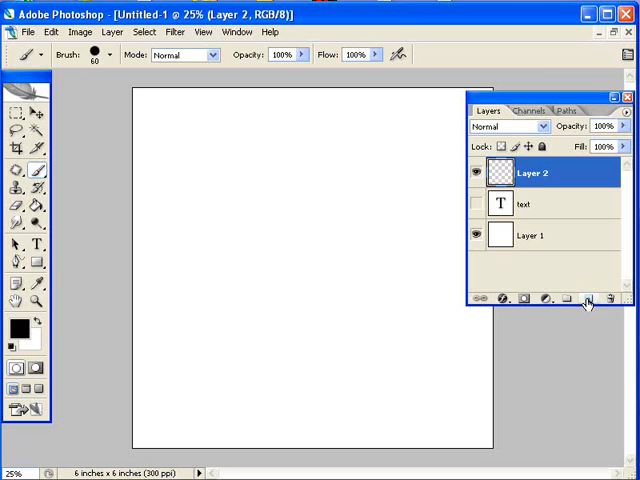
click(476, 206)
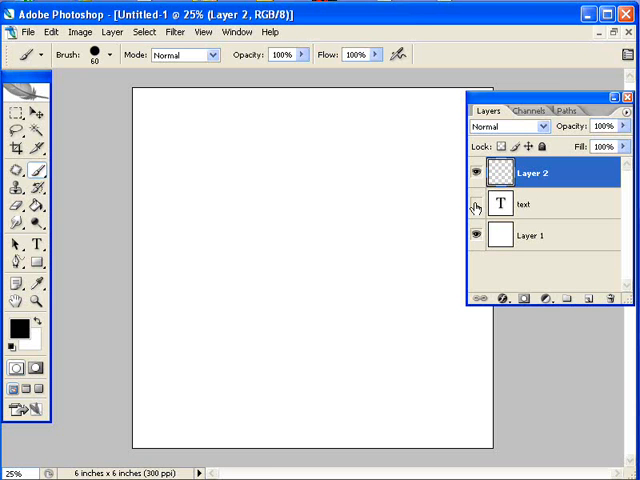
click(476, 204)
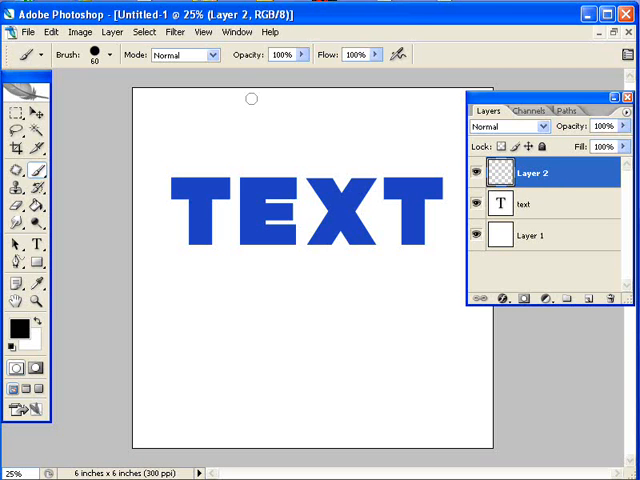
mouse_move(254, 132)
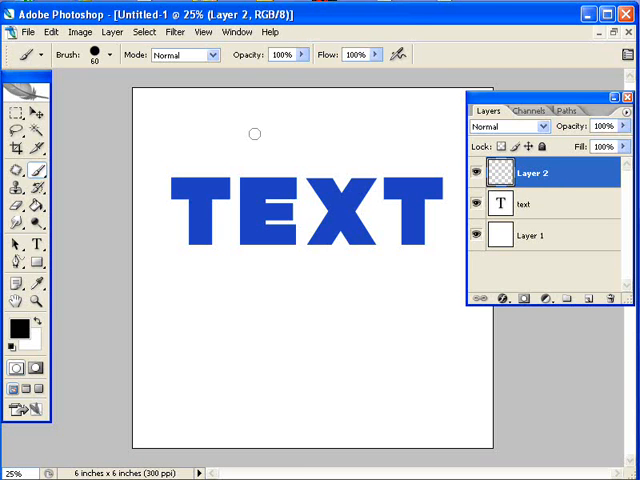
mouse_move(248, 180)
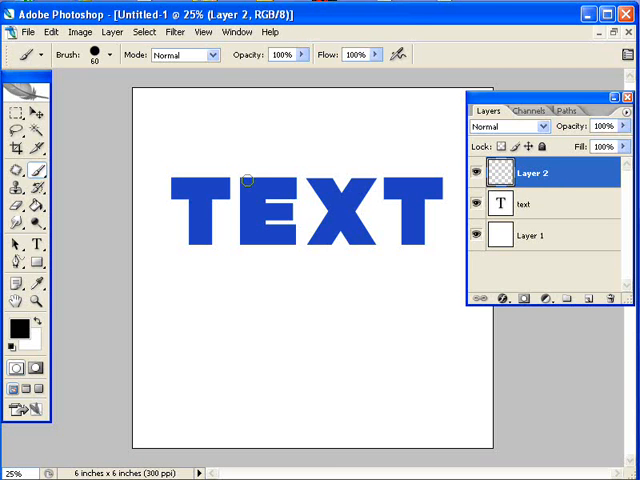
mouse_move(268, 242)
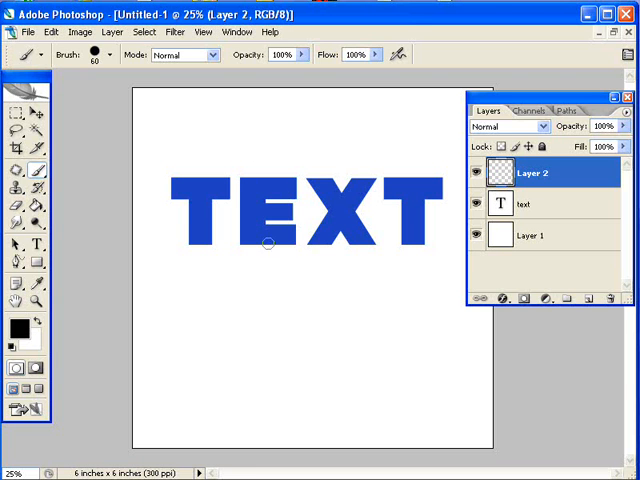
mouse_move(244, 150)
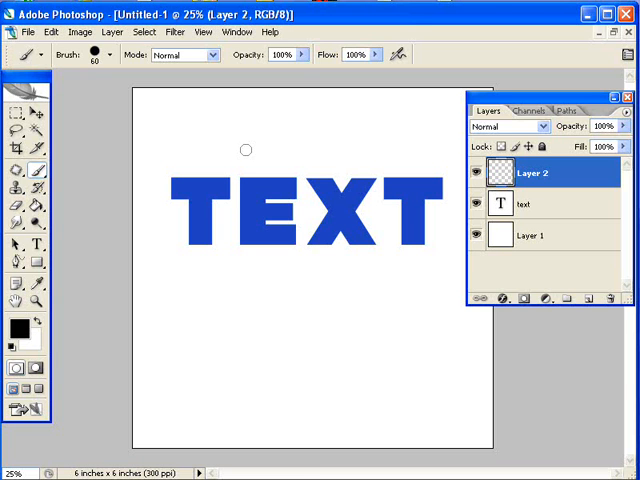
mouse_move(268, 168)
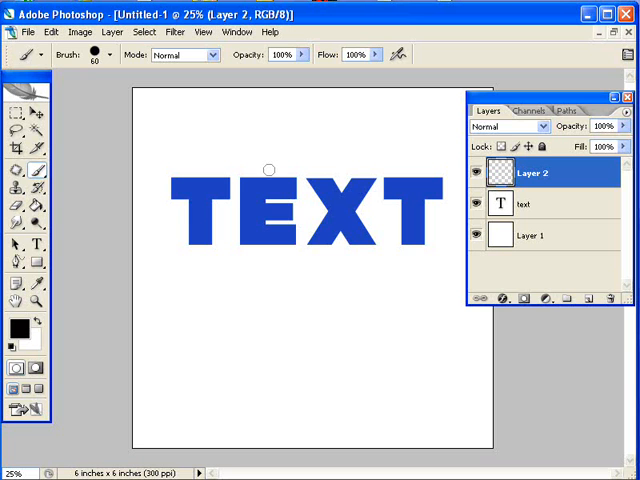
mouse_move(252, 166)
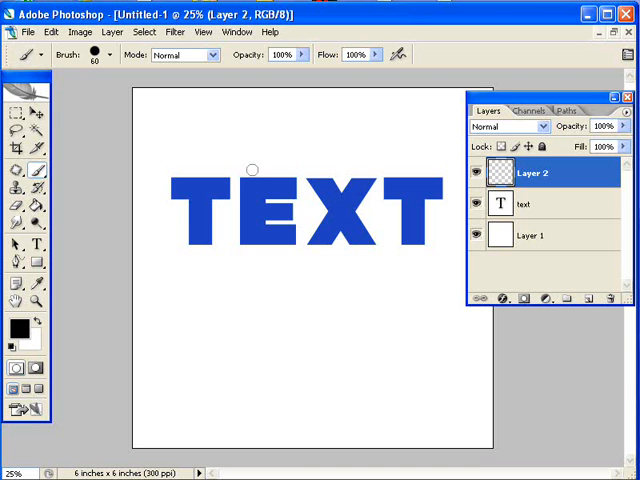
Paint a solid black blotch over the letter E on Layer 2
drag(252, 176, 262, 204)
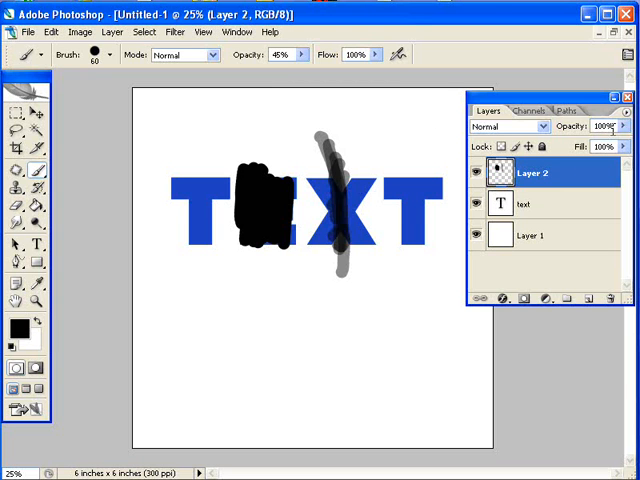
mouse_move(632, 128)
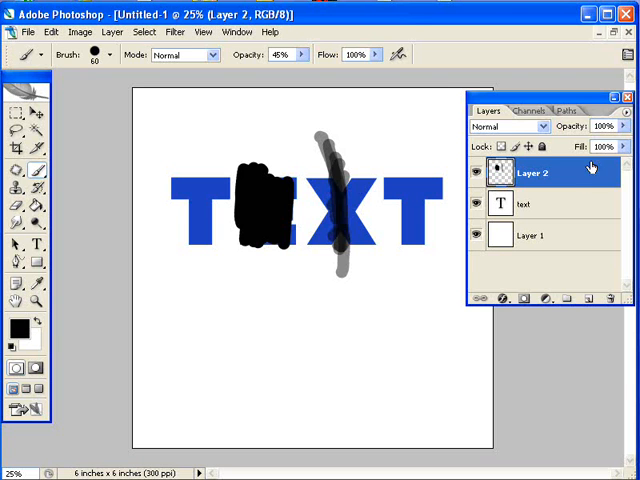
Lower Layer 2's opacity to about half (53%) so the strokes look translucent
drag(620, 138, 604, 138)
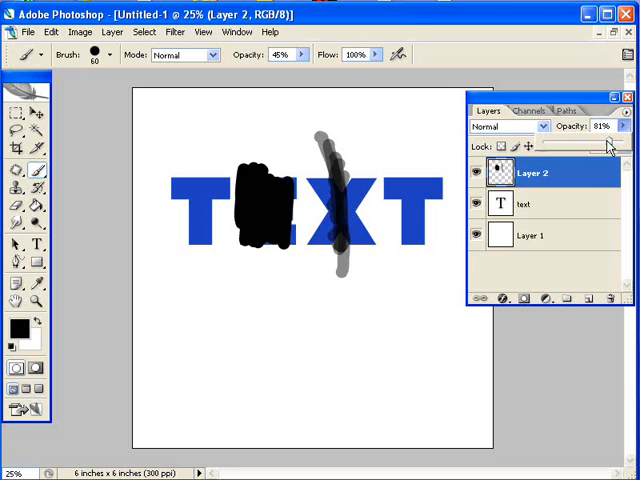
drag(610, 144, 584, 144)
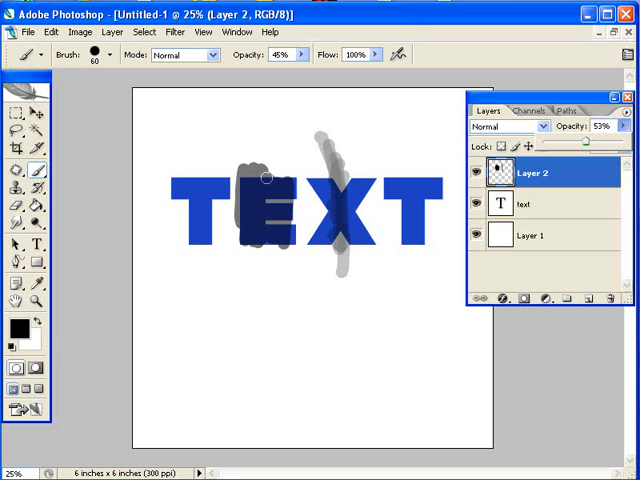
mouse_move(254, 192)
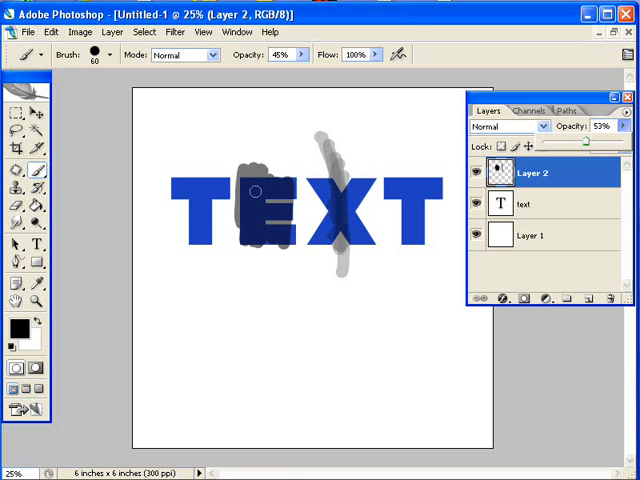
mouse_move(252, 188)
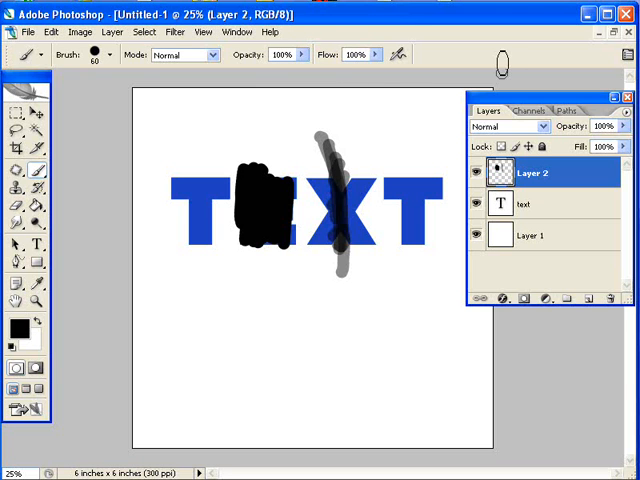
mouse_move(484, 68)
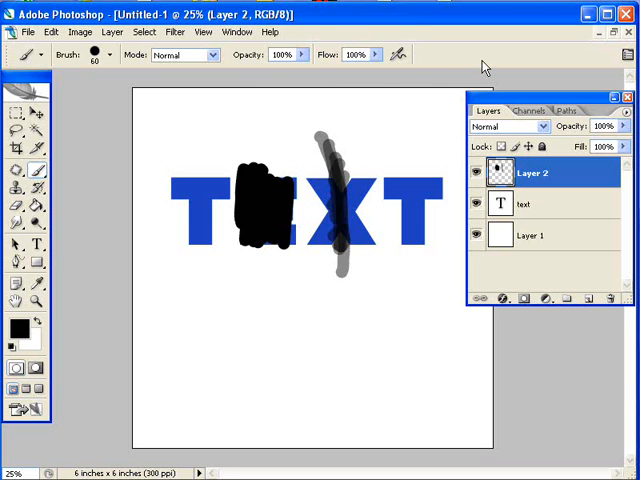